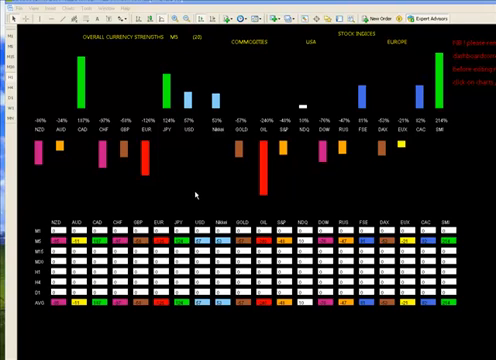
pyautogui.moveTo(202, 193)
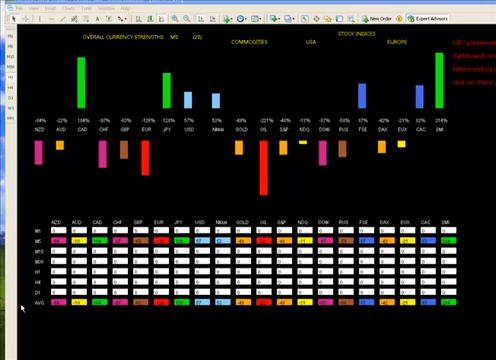
pyautogui.moveTo(424, 310)
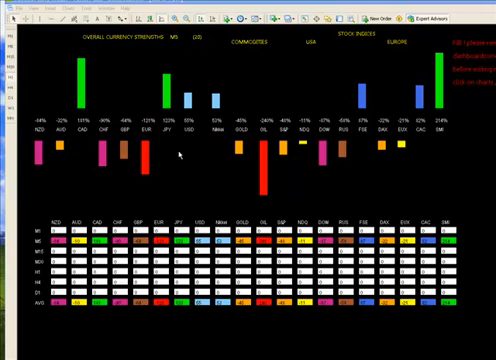
# Bring up the chart's context menu to reach the 4XP DashboardCorrelator indicator settings.
pyautogui.rightClick(178, 157)
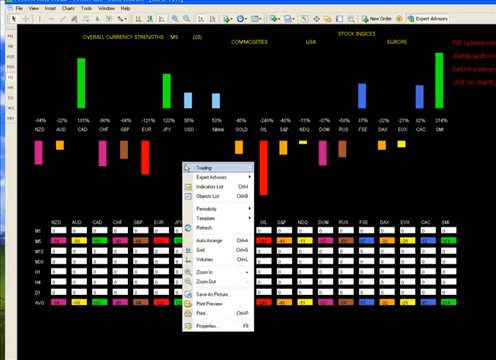
pyautogui.moveTo(215, 187)
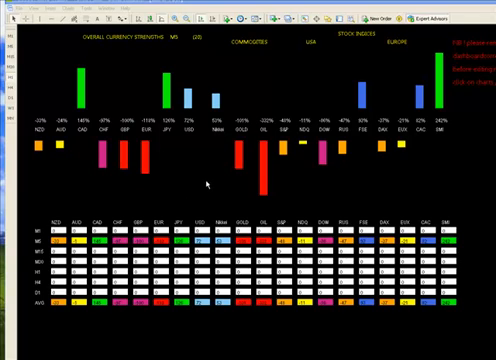
pyautogui.moveTo(228, 174)
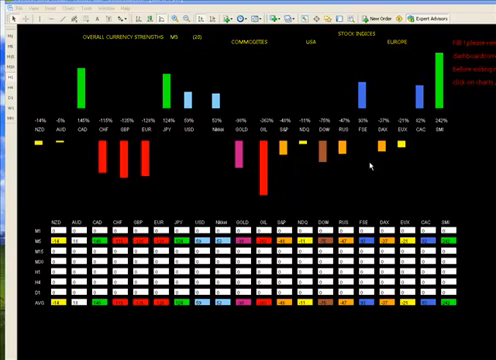
pyautogui.moveTo(231, 168)
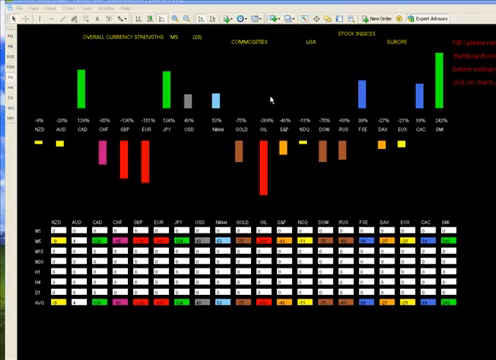
pyautogui.moveTo(264, 97)
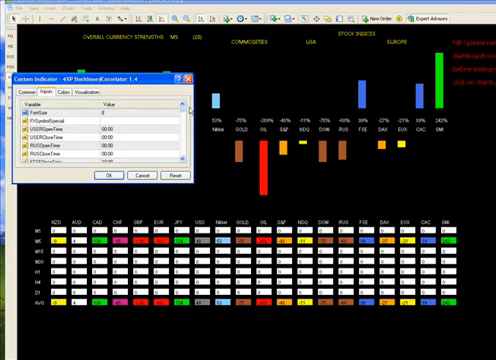
pyautogui.scroll(-3)
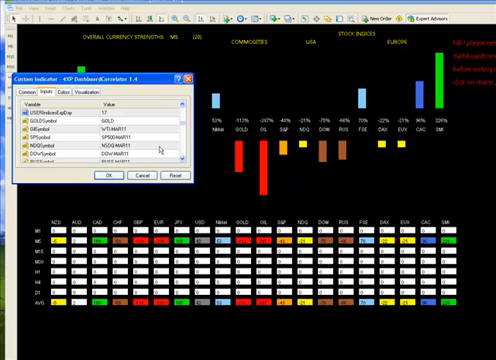
pyautogui.moveTo(160, 148)
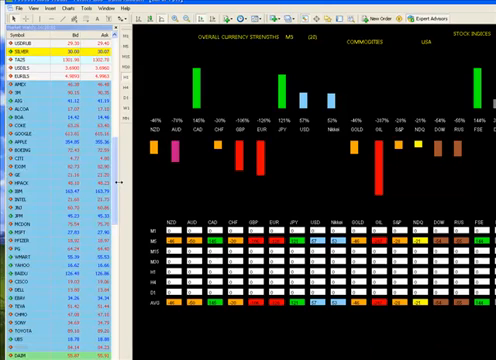
# Scroll down through the Market Watch symbol list of bid and ask prices.
pyautogui.scroll(-3)
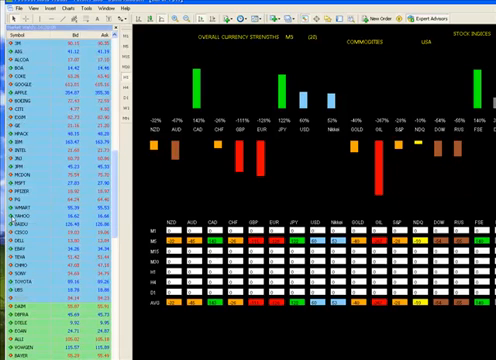
pyautogui.scroll(-3)
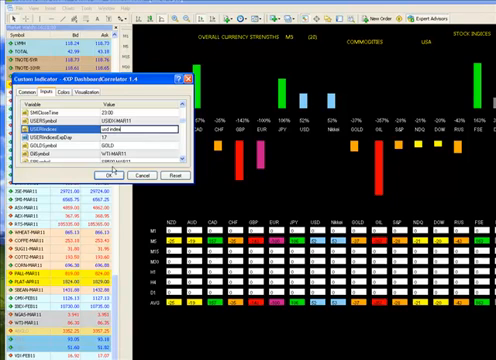
# Confirm USERIndices set to the USD index symbol so the dashboard tracks it.
pyautogui.click(114, 173)
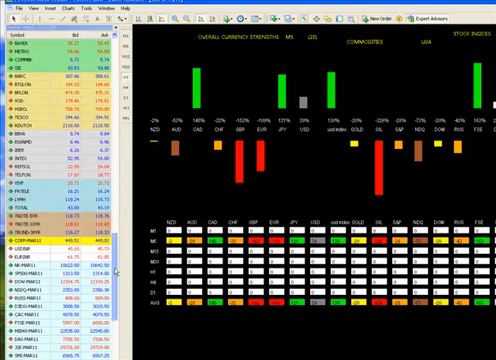
pyautogui.scroll(-3)
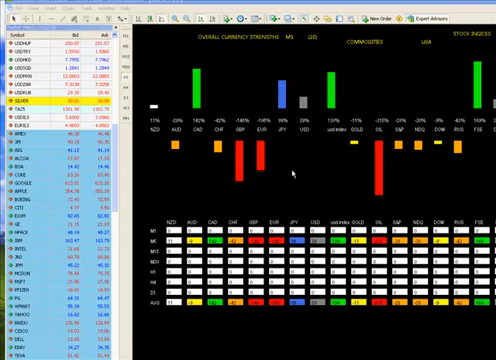
pyautogui.moveTo(290, 165)
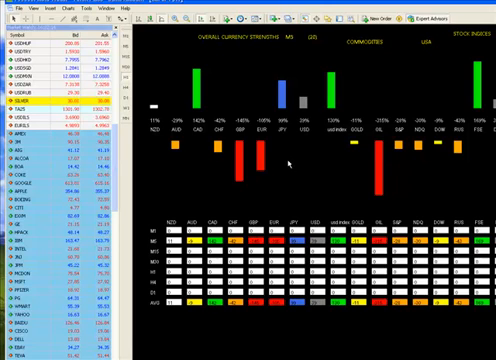
# Reach the 4XP DashboardCorrelator 1.4 entry via the chart's context menu and Indicators List.
pyautogui.rightClick(305, 165)
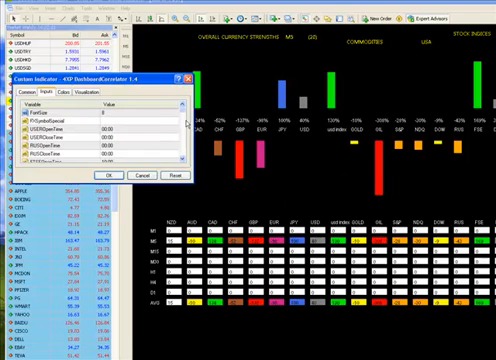
pyautogui.scroll(-3)
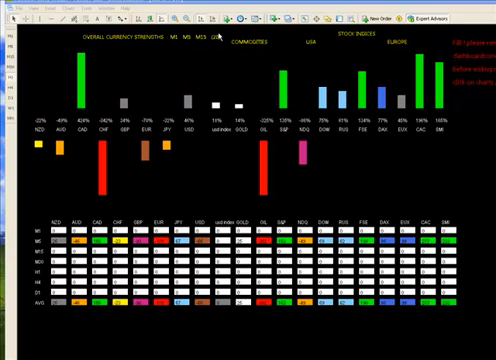
pyautogui.moveTo(219, 37)
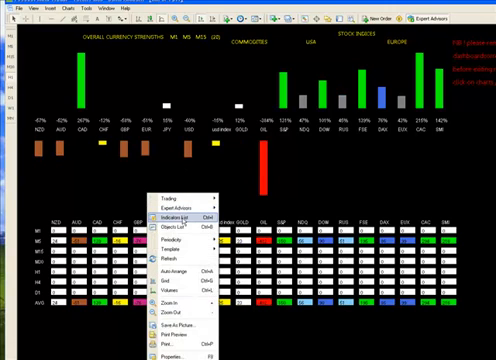
# Review the indicator's Inputs listing futures symbols such as WTI-MAR11 and SP500MAR11.
pyautogui.click(177, 216)
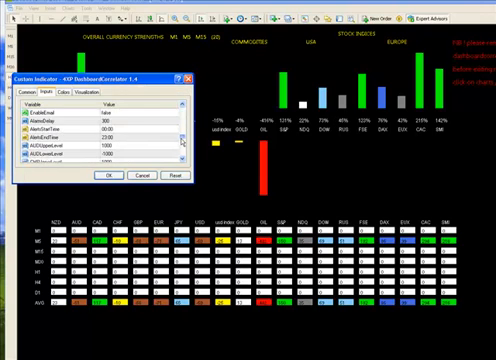
pyautogui.scroll(-3)
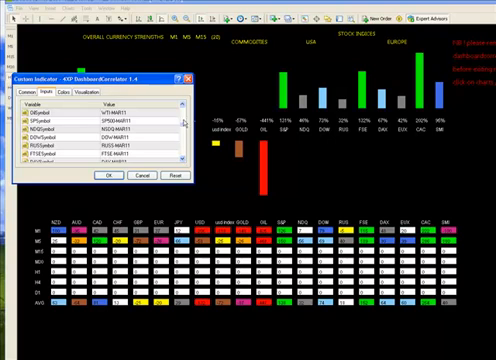
pyautogui.scroll(-3)
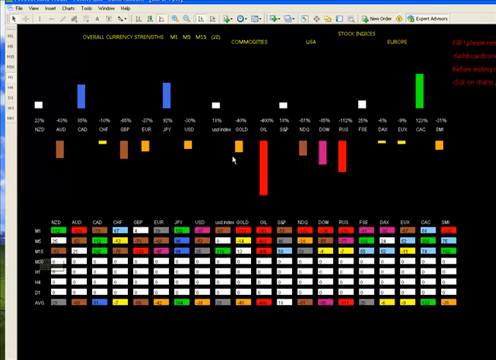
pyautogui.moveTo(222, 140)
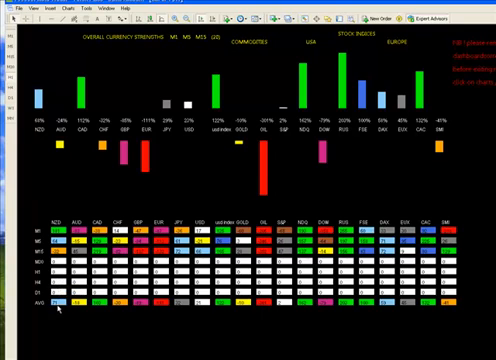
pyautogui.moveTo(185, 268)
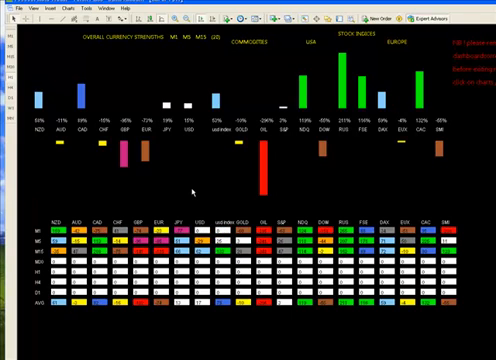
pyautogui.moveTo(195, 190)
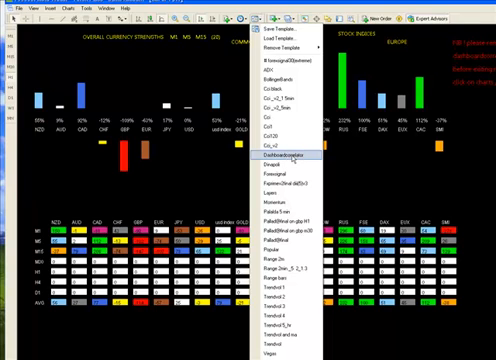
pyautogui.moveTo(290, 156)
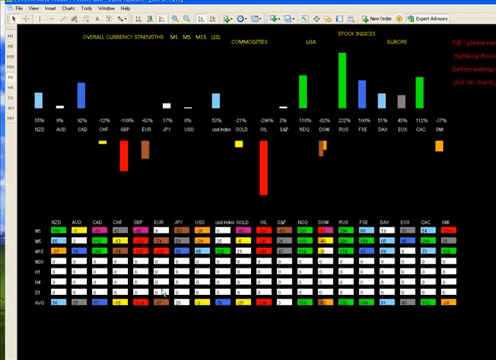
pyautogui.moveTo(225, 185)
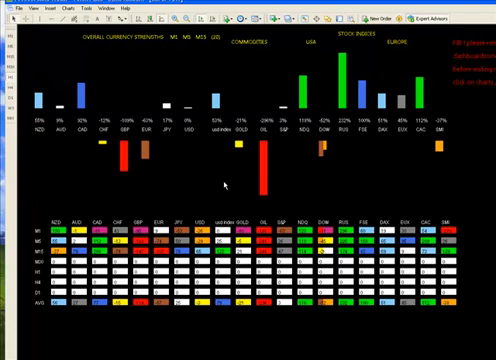